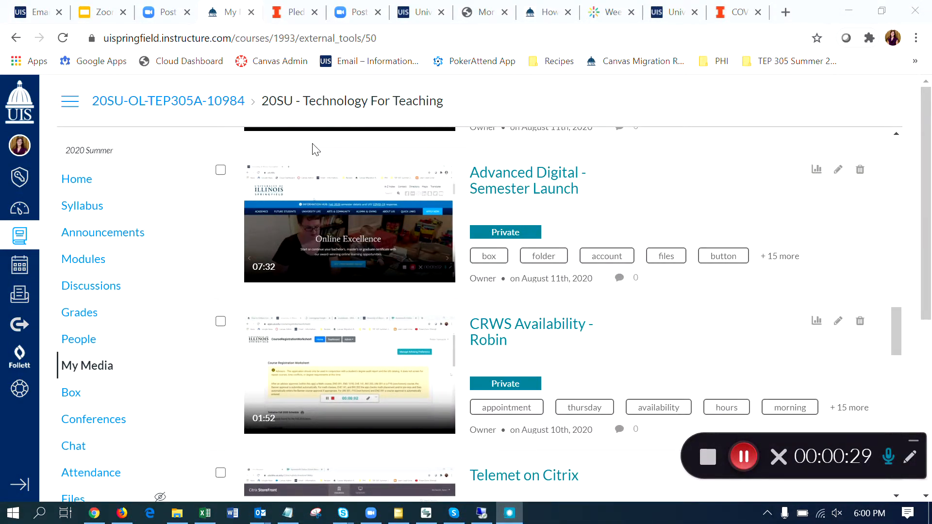
pyautogui.moveTo(457, 281)
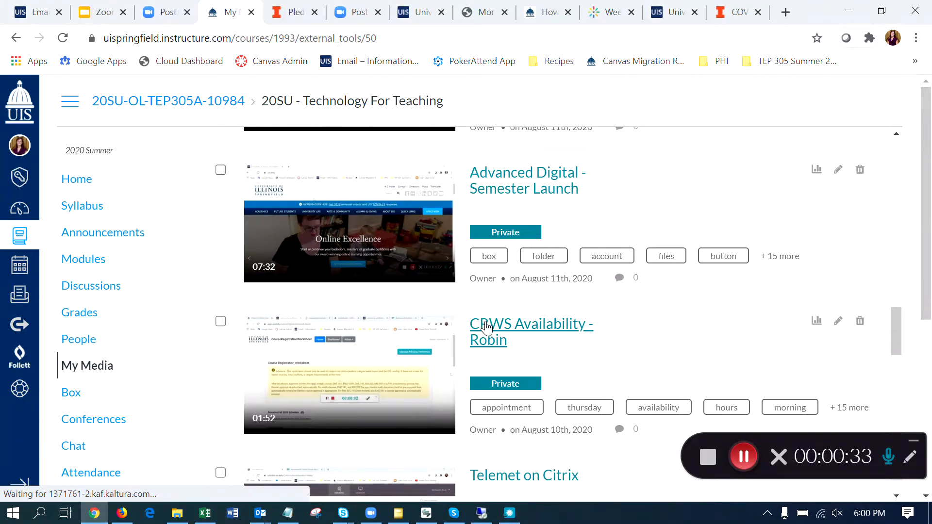
# - Open the CRWS Availability - Robin video page from My Media
pyautogui.rightClick(488, 326)
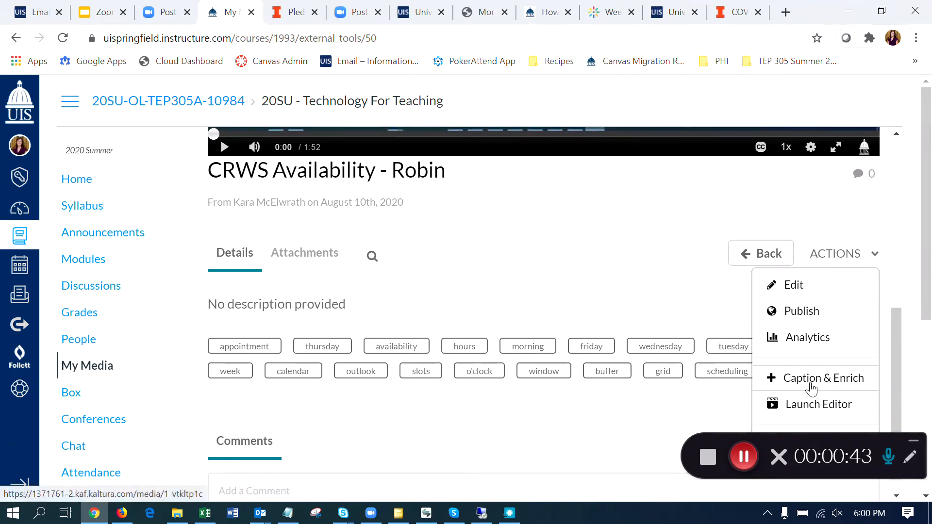
# - Open Caption & Enrich and the completed machine captions in the Captions Editor
pyautogui.click(816, 378)
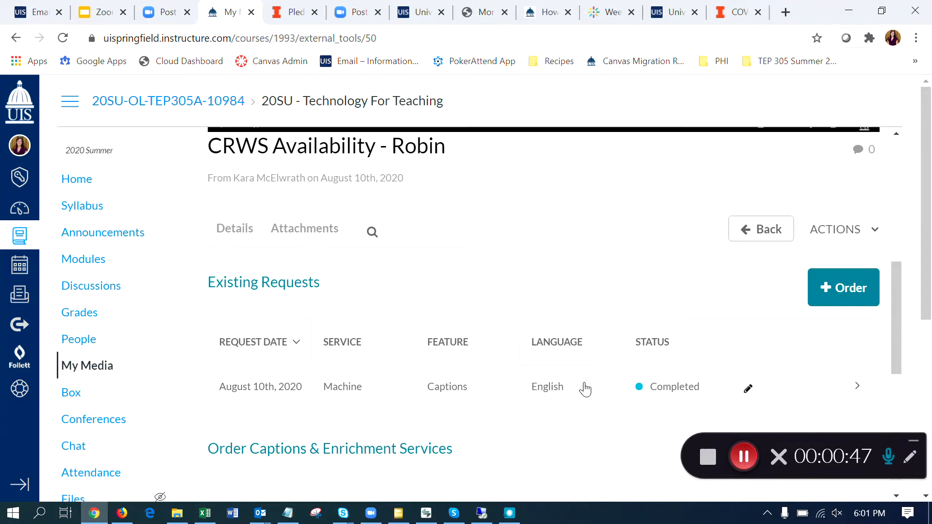
pyautogui.scroll(-3)
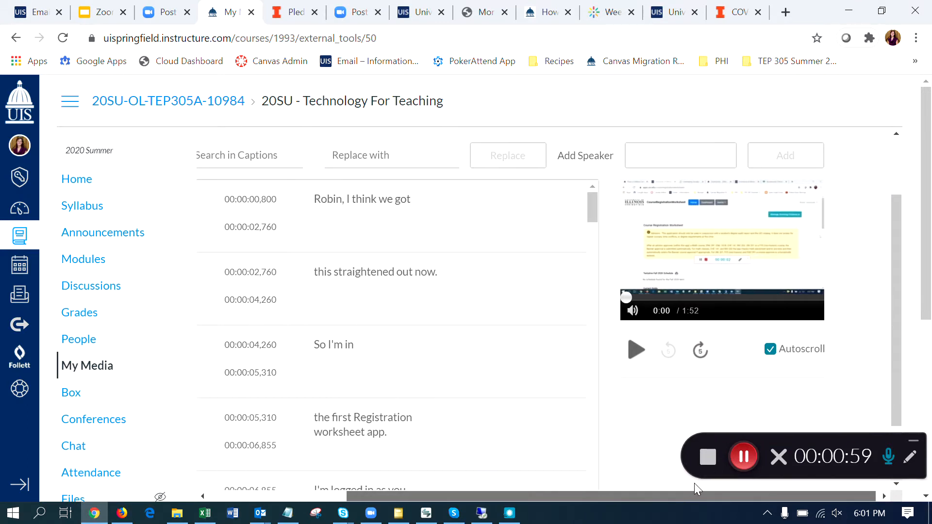
pyautogui.scroll(-3)
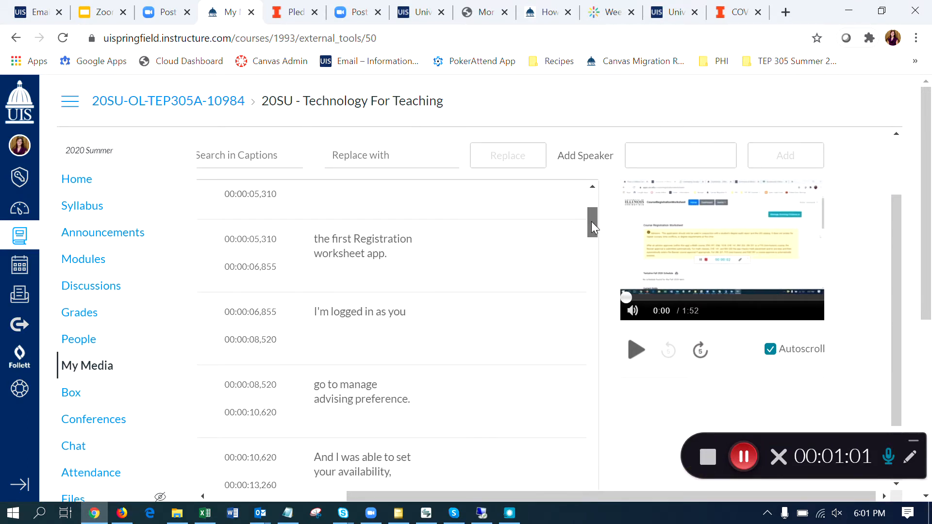
# - Change the 00:00:05,310 caption to "the Course Registration worksheet app." and save
pyautogui.click(362, 245)
pyautogui.write('Course')
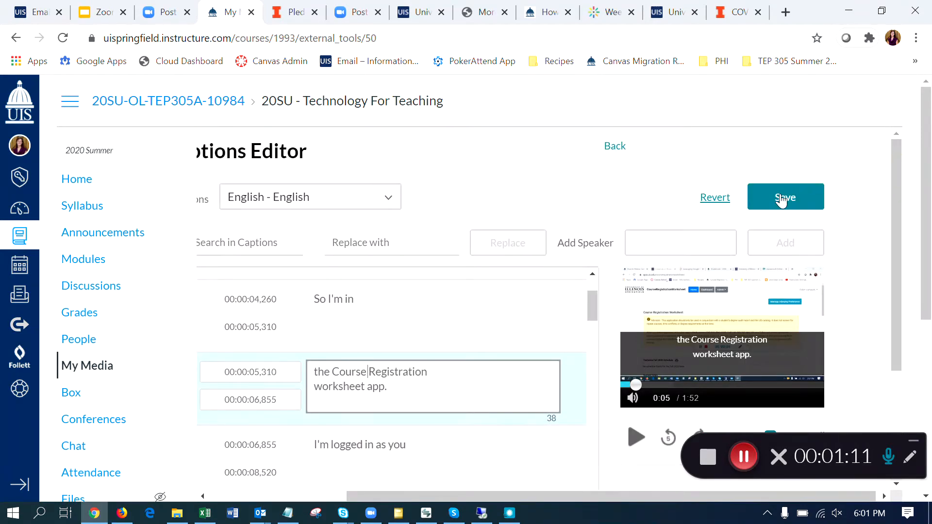
pyautogui.click(785, 196)
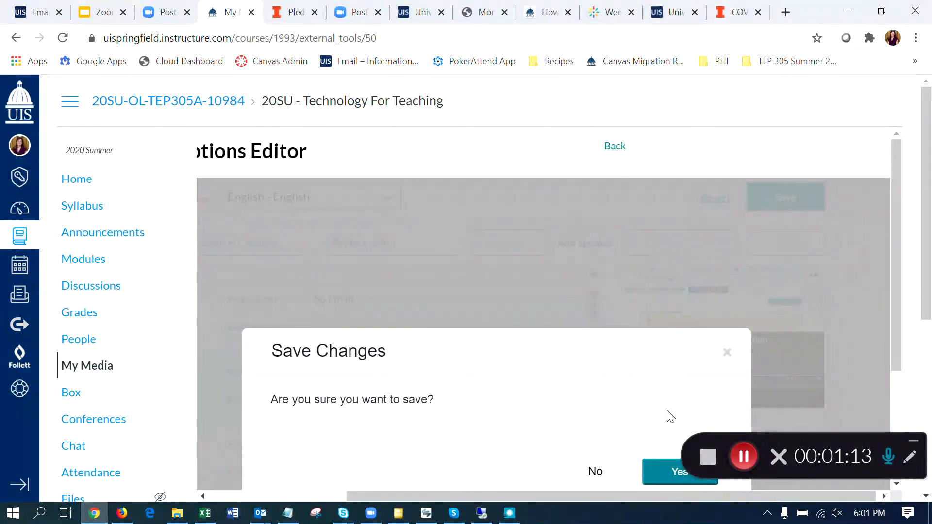
pyautogui.click(680, 471)
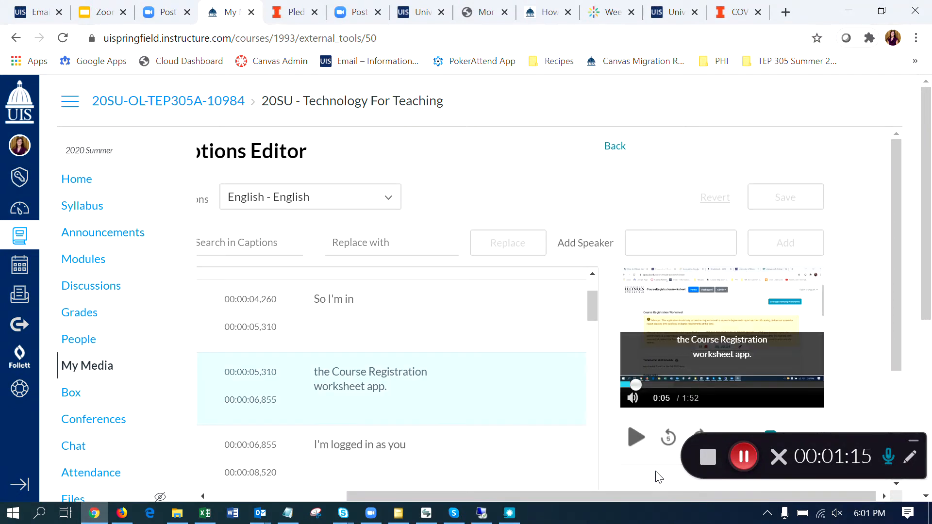
pyautogui.scroll(-3)
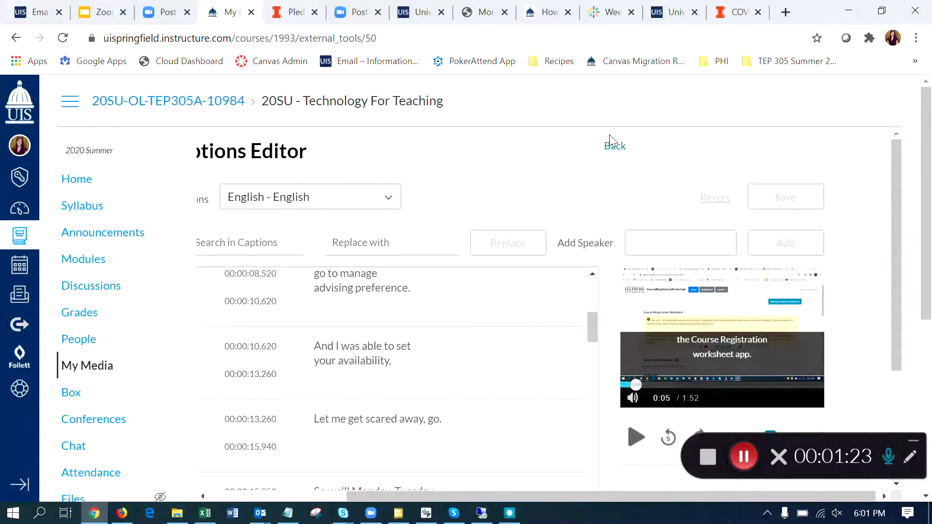
# - Return from the Captions Editor to the video page and show its actions
pyautogui.click(615, 145)
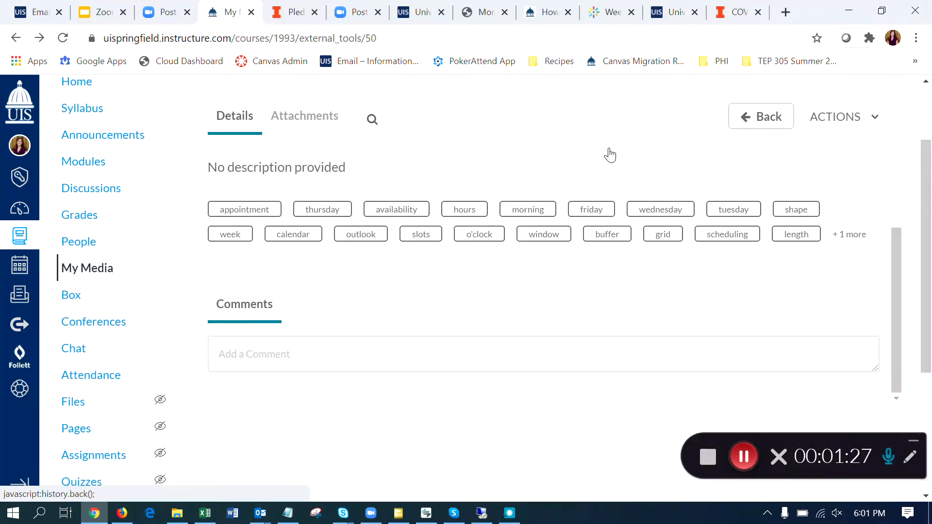
pyautogui.scroll(3)
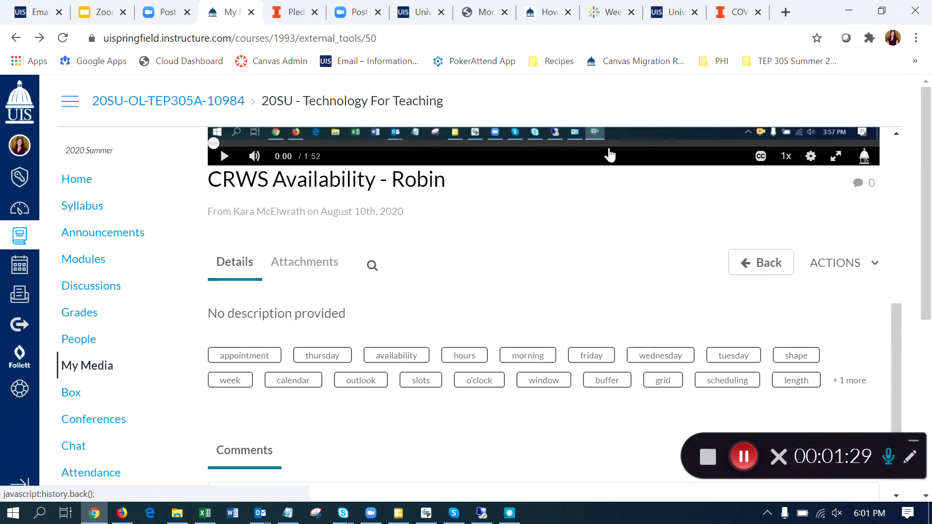
pyautogui.scroll(3)
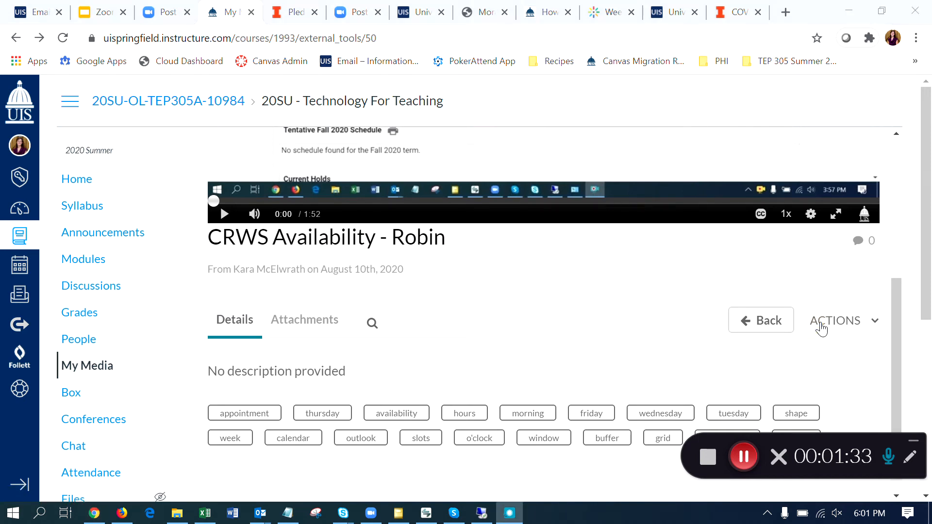
pyautogui.click(840, 320)
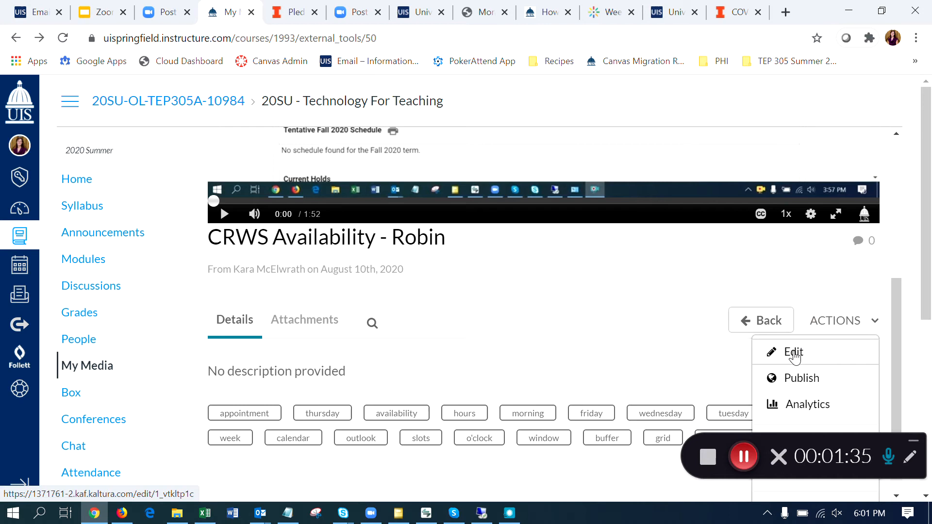
# - Open the video's edit page on its Captions tab, showing the English SRT caption
pyautogui.click(793, 352)
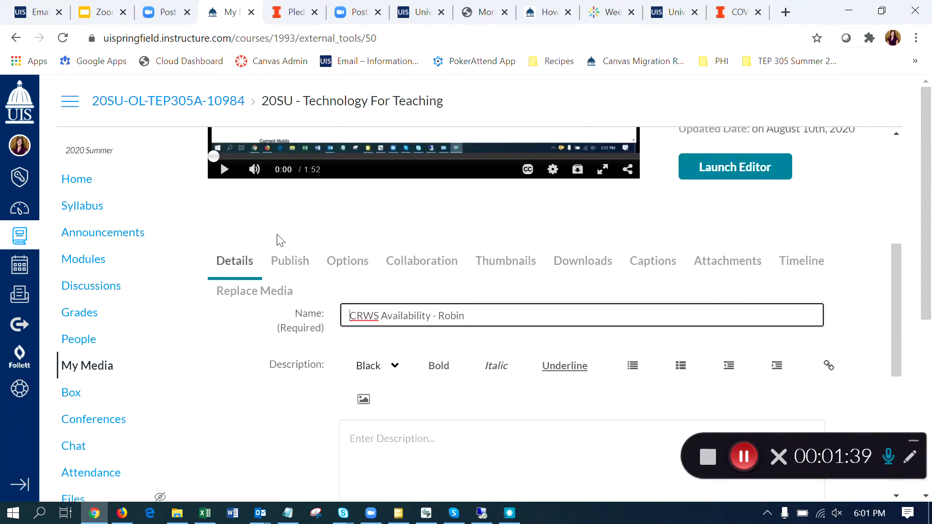
pyautogui.moveTo(652, 260)
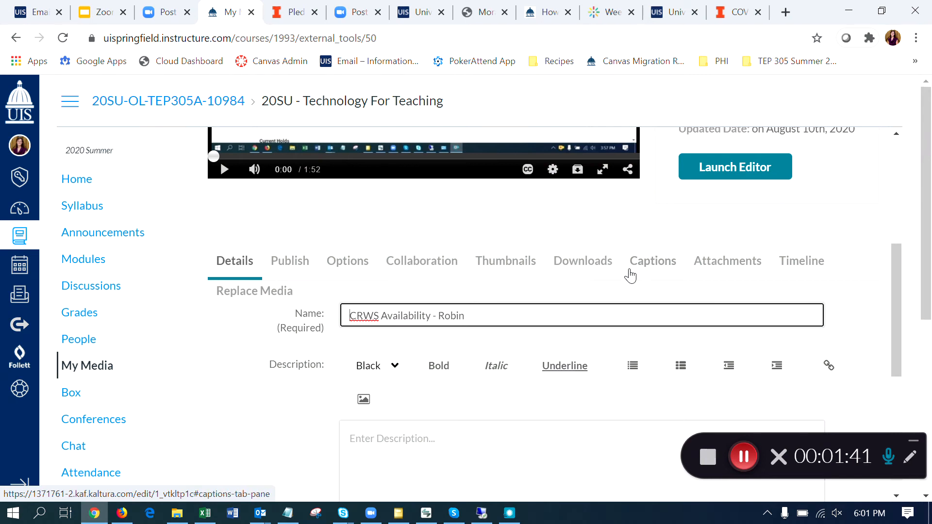
pyautogui.click(652, 260)
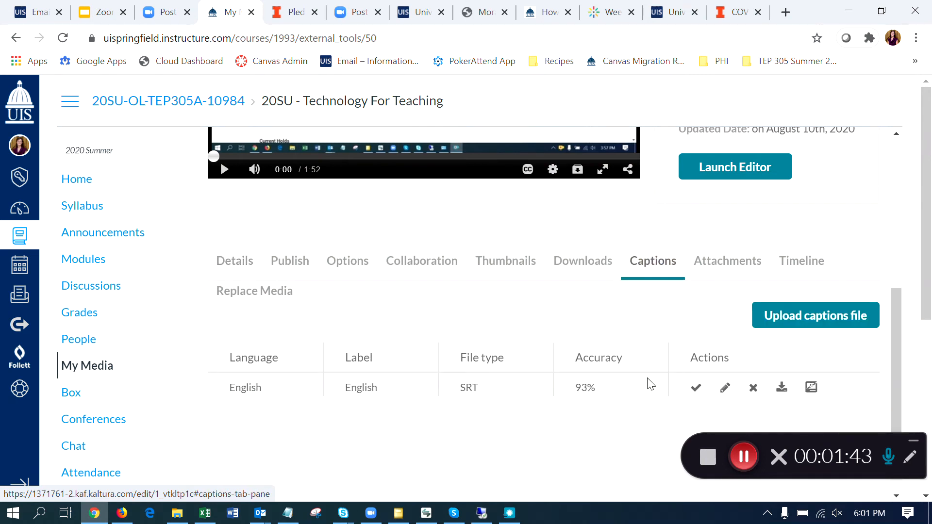
pyautogui.moveTo(810, 386)
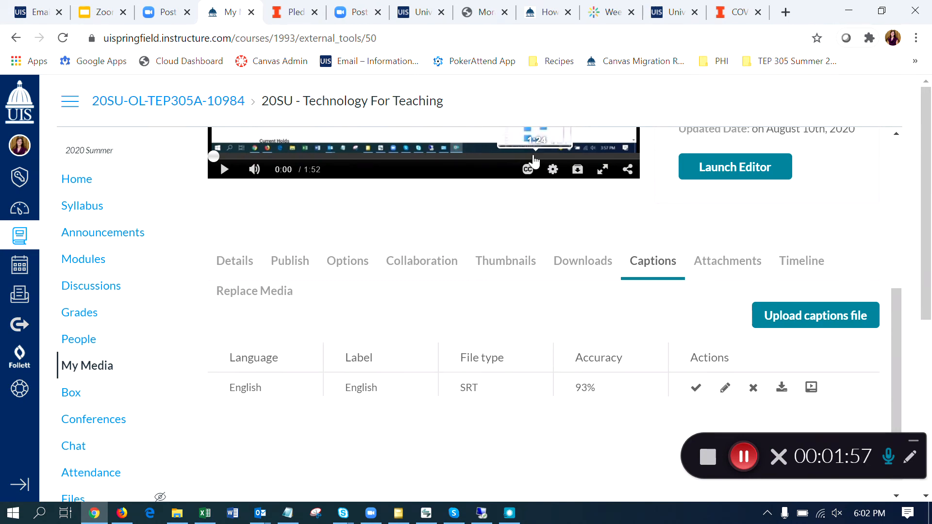
pyautogui.moveTo(528, 192)
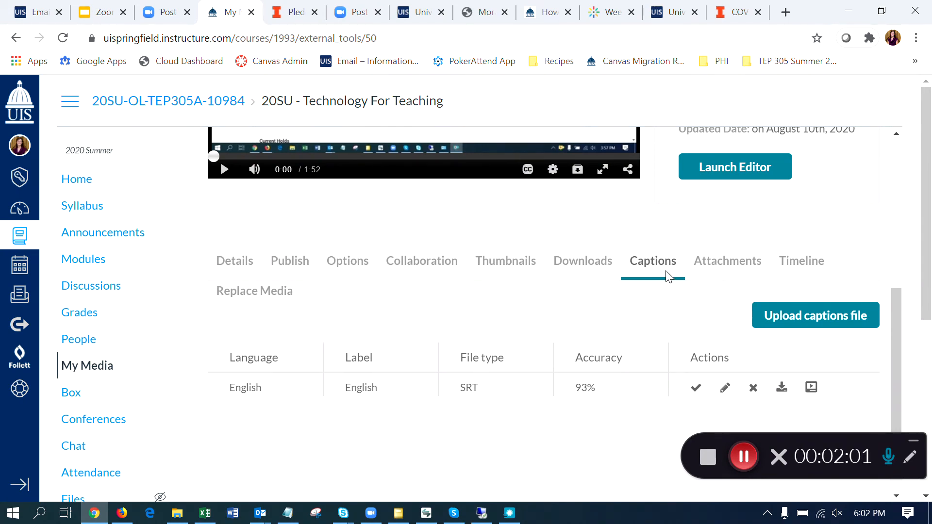
pyautogui.moveTo(503, 185)
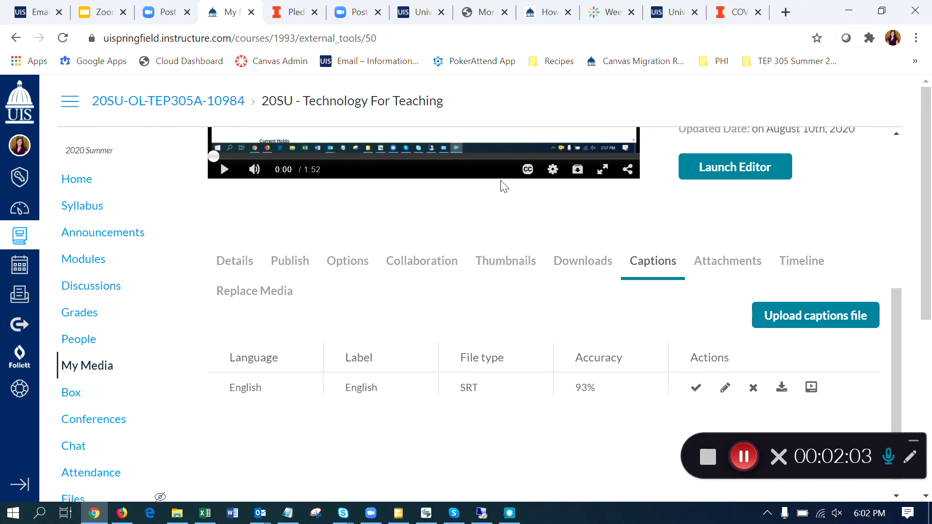